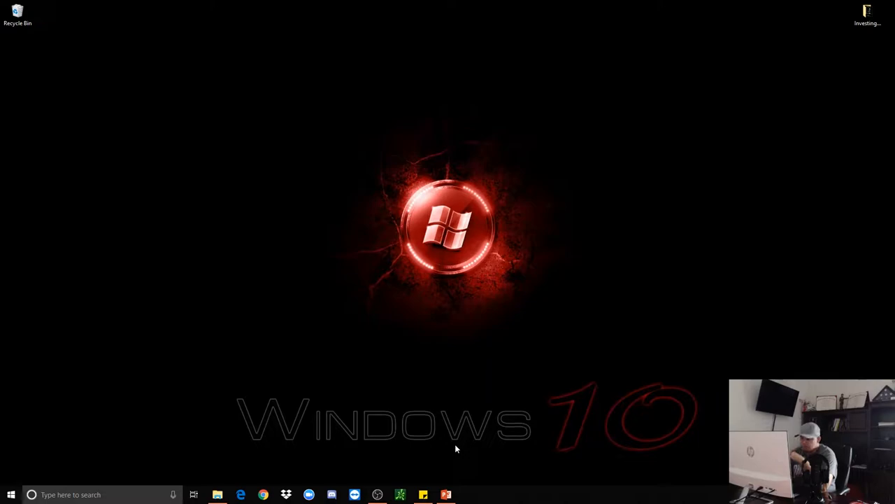
Launch the Investing deck from the desktop so slide 1, 'Assets vs. Liabilities', runs in Presenter View
left_click(445, 495)
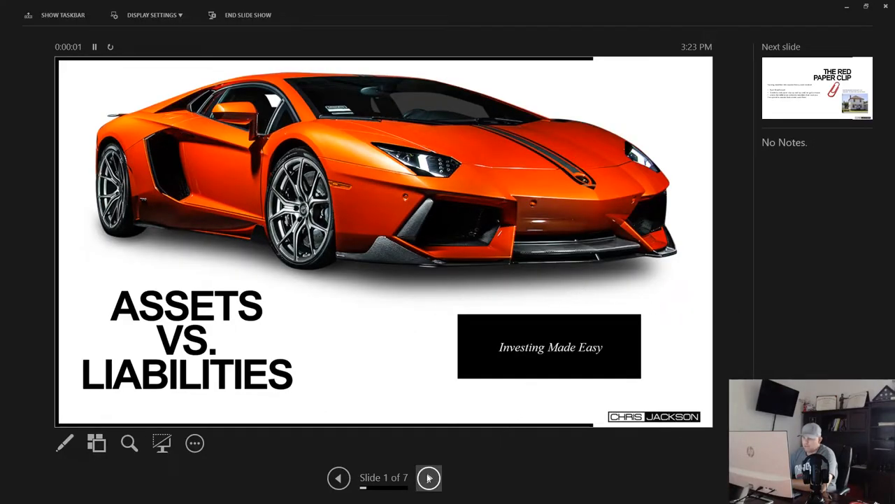
Advance the show to slide 2 of 7, 'The Red Paper Clip'
left_click(428, 479)
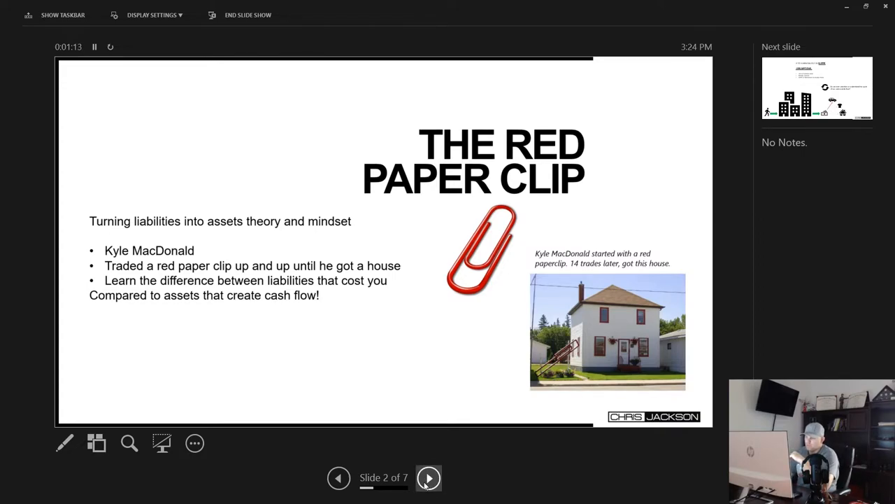
Advance the show to slide 3 of 7 on the 9 to 5 mentality assumptions
left_click(429, 478)
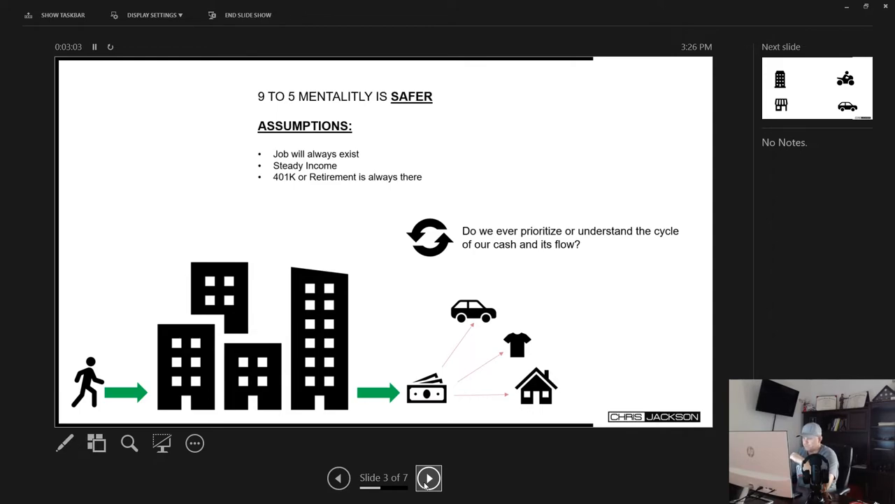
Advance through slide 4 onto slide 5, the Assets vs. Liabilities comparison
left_click(428, 478)
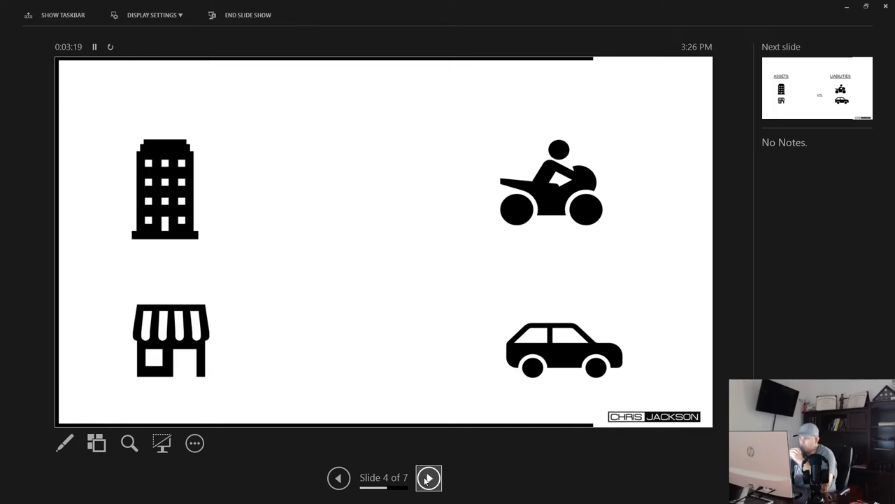
left_click(428, 478)
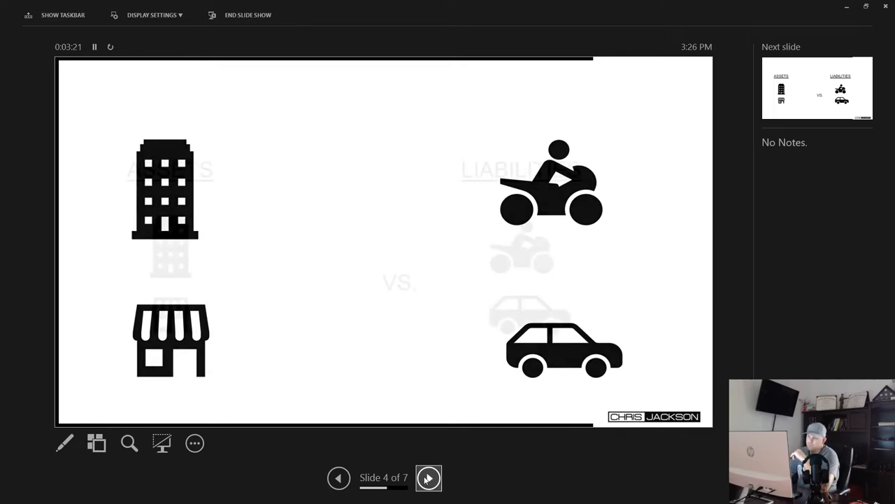
left_click(428, 478)
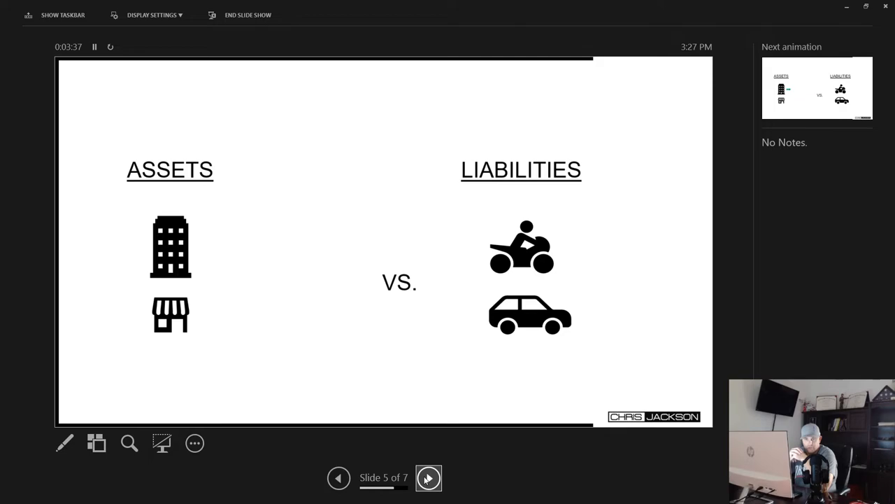
Play slide 5's animations: assets' green arrows and happy faces, liabilities' red arrow and sad faces
left_click(428, 478)
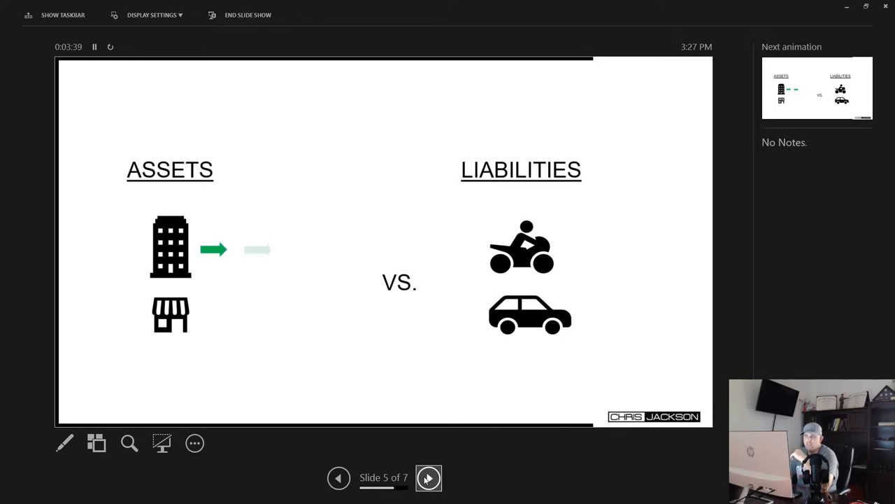
left_click(428, 479)
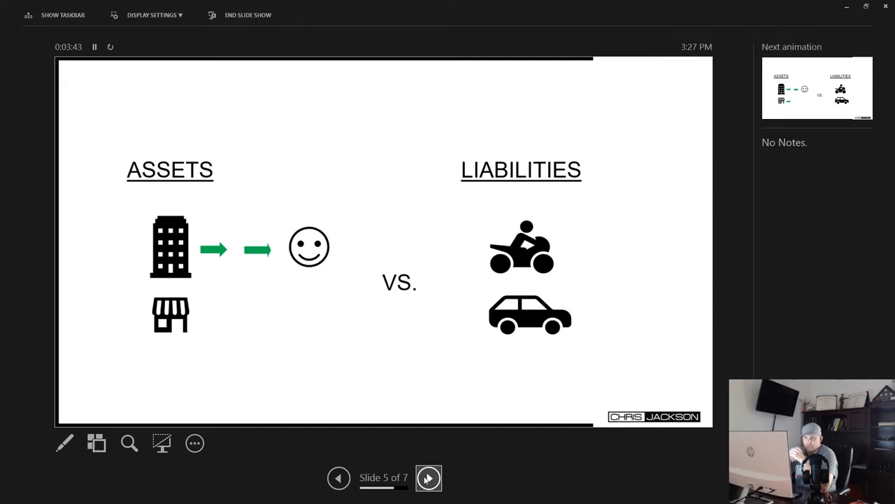
left_click(428, 478)
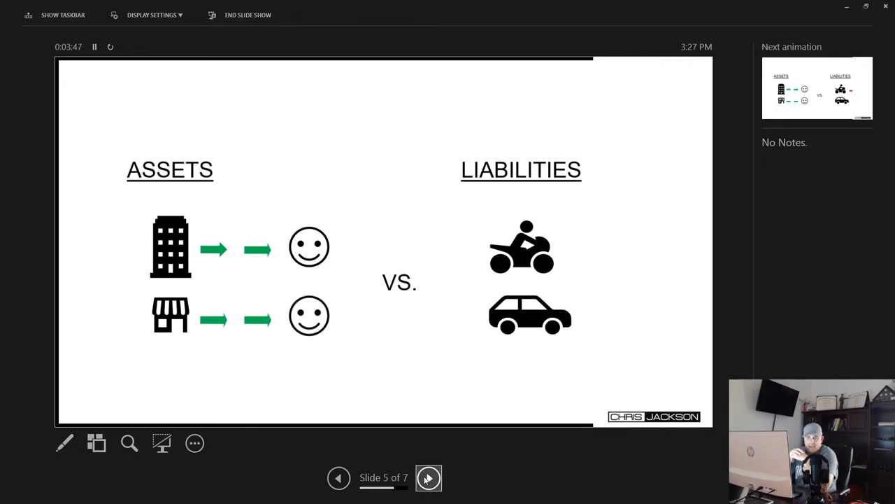
left_click(428, 478)
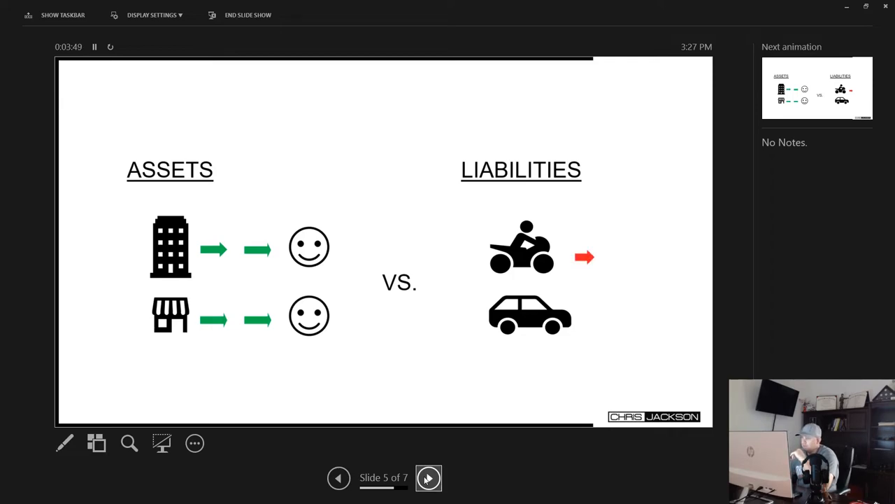
left_click(428, 478)
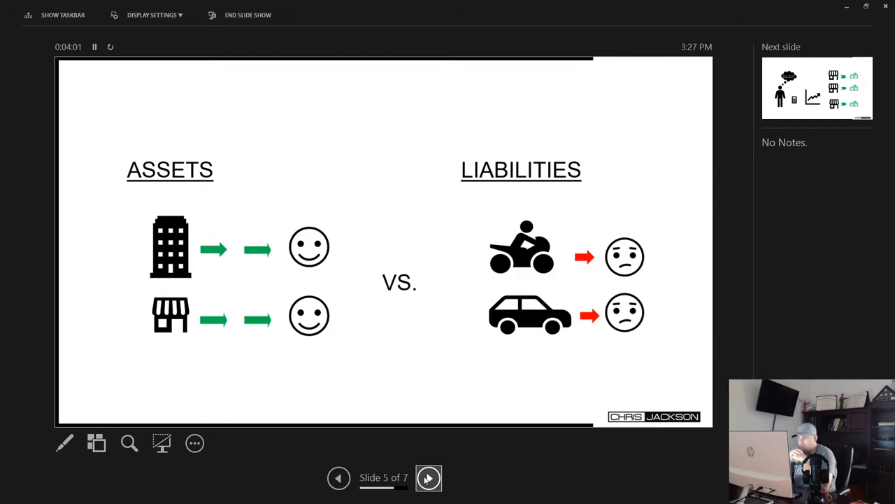
Advance through slide 6 on cash-flow investing to the final slide 7, 'Thank You'
left_click(428, 478)
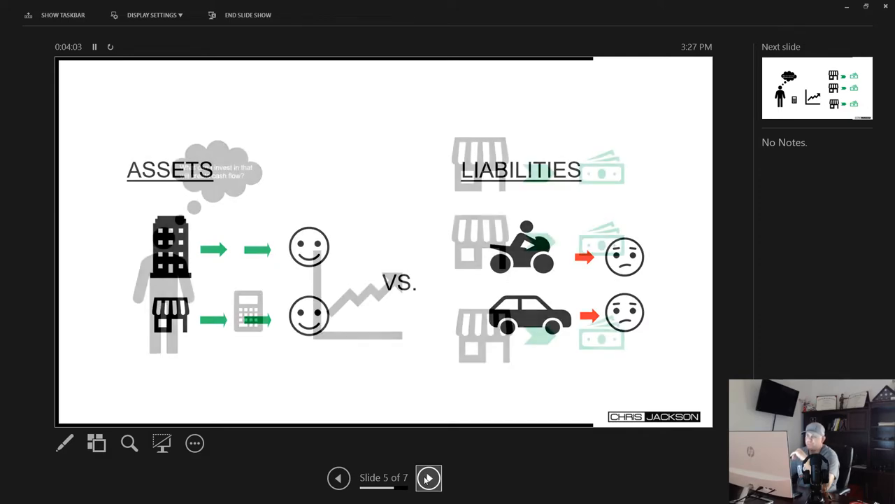
left_click(428, 479)
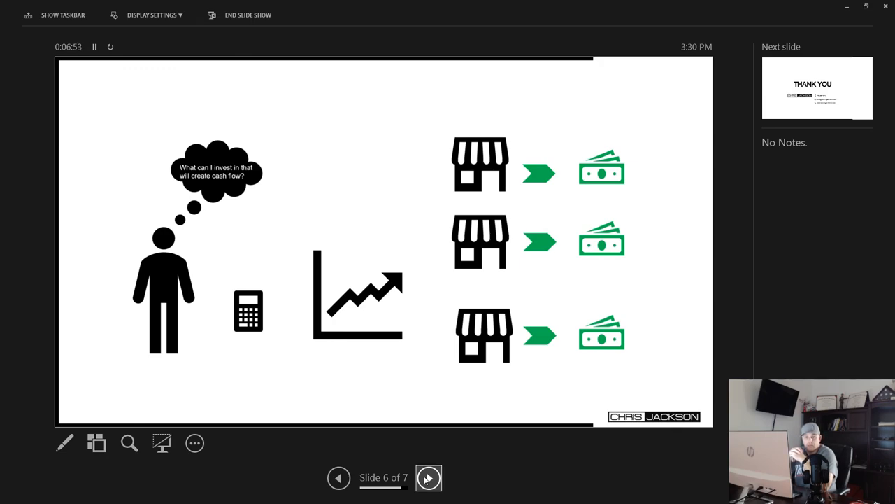
left_click(428, 479)
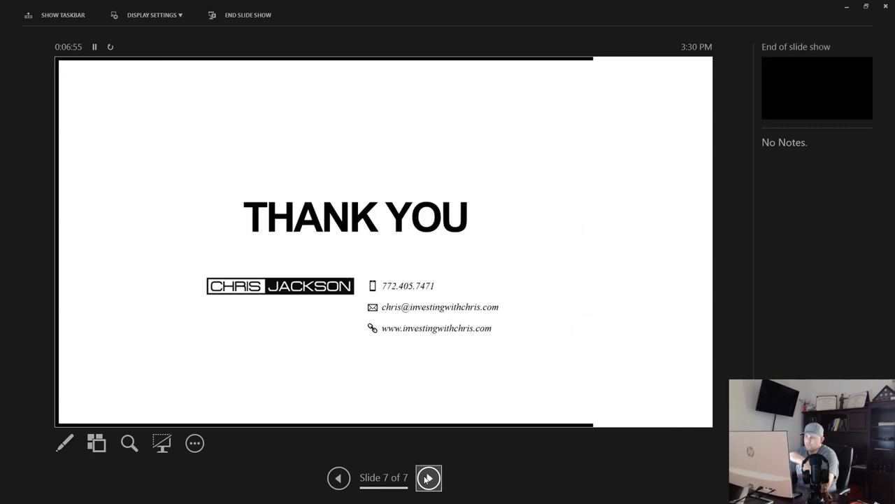